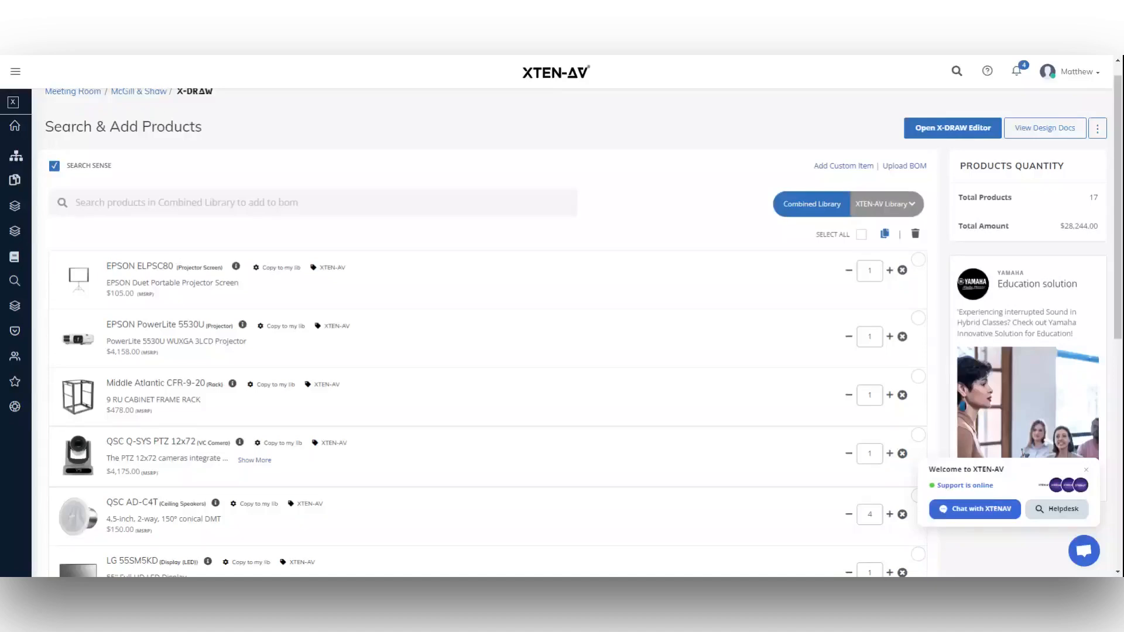
Open the Automated Front Elevation Diagram from Design Docs and start the Front Elevation setup
scroll(down, 3)
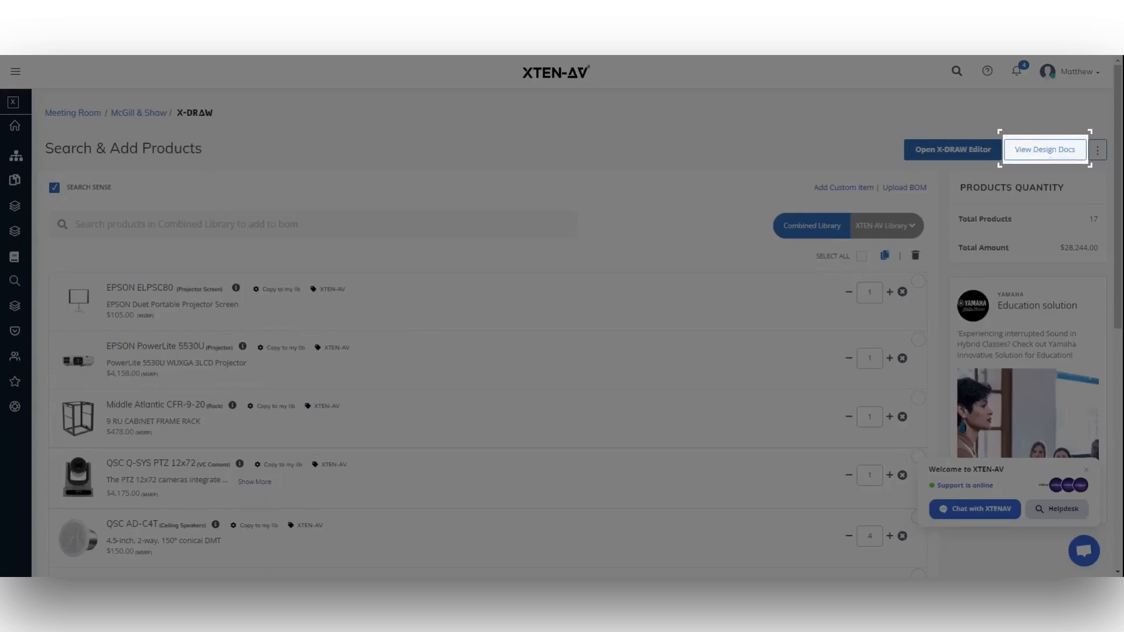
click(1044, 150)
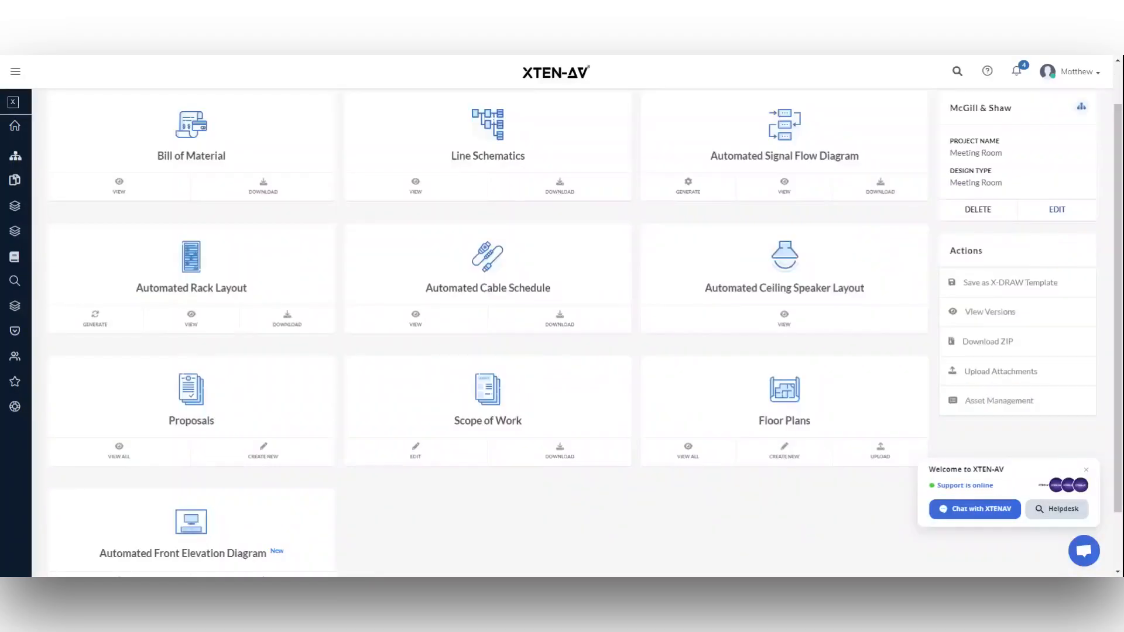
scroll(down, 3)
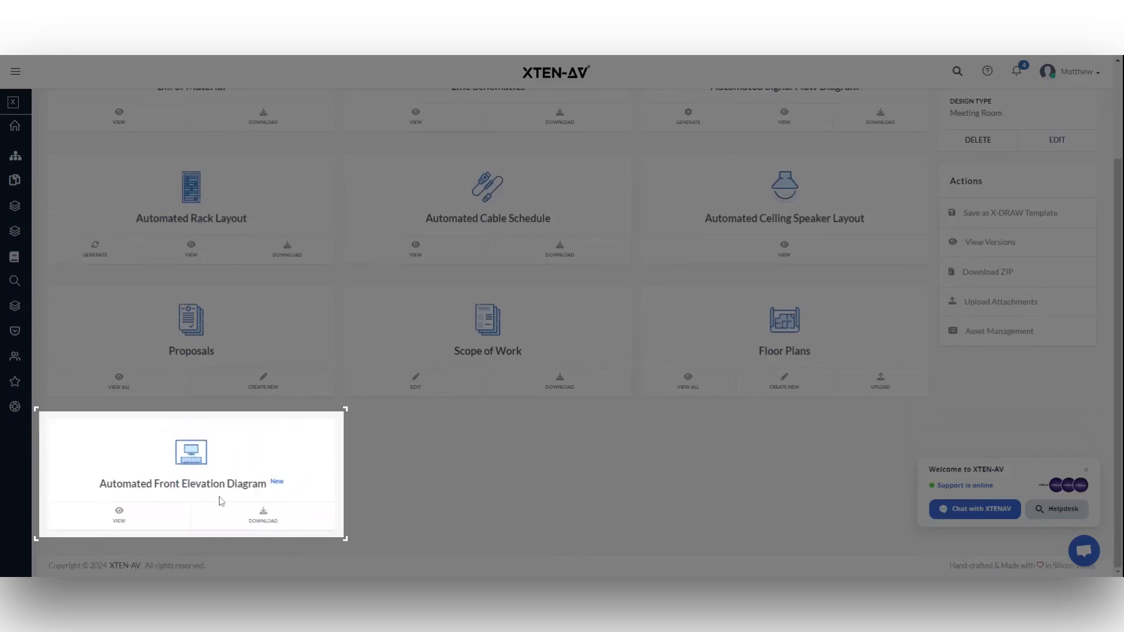
mouse_move(199, 483)
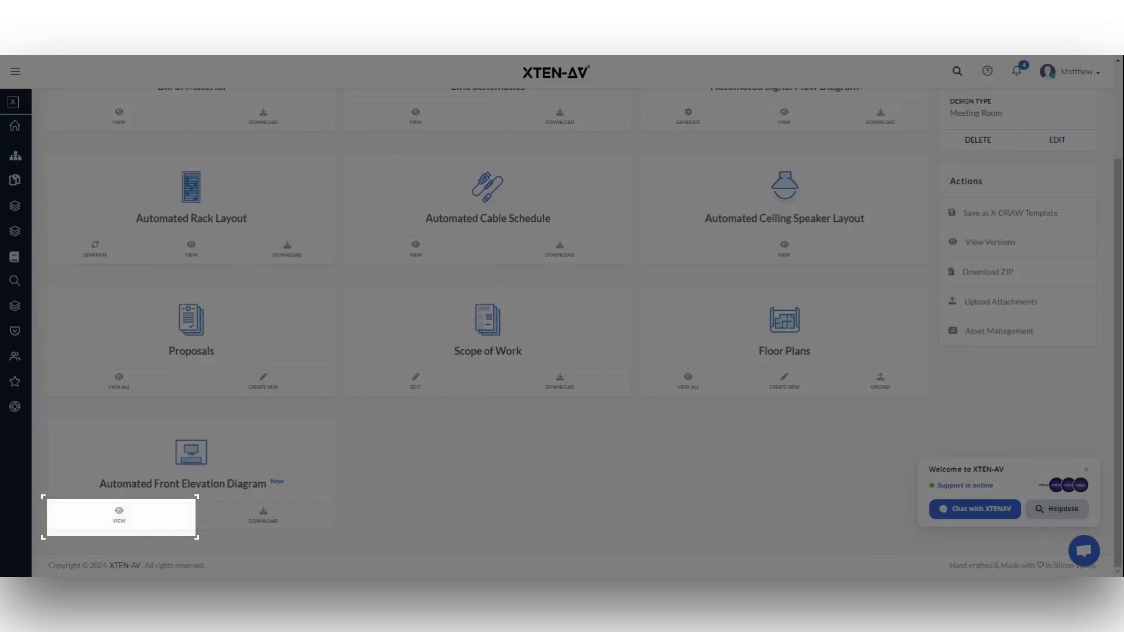
click(118, 516)
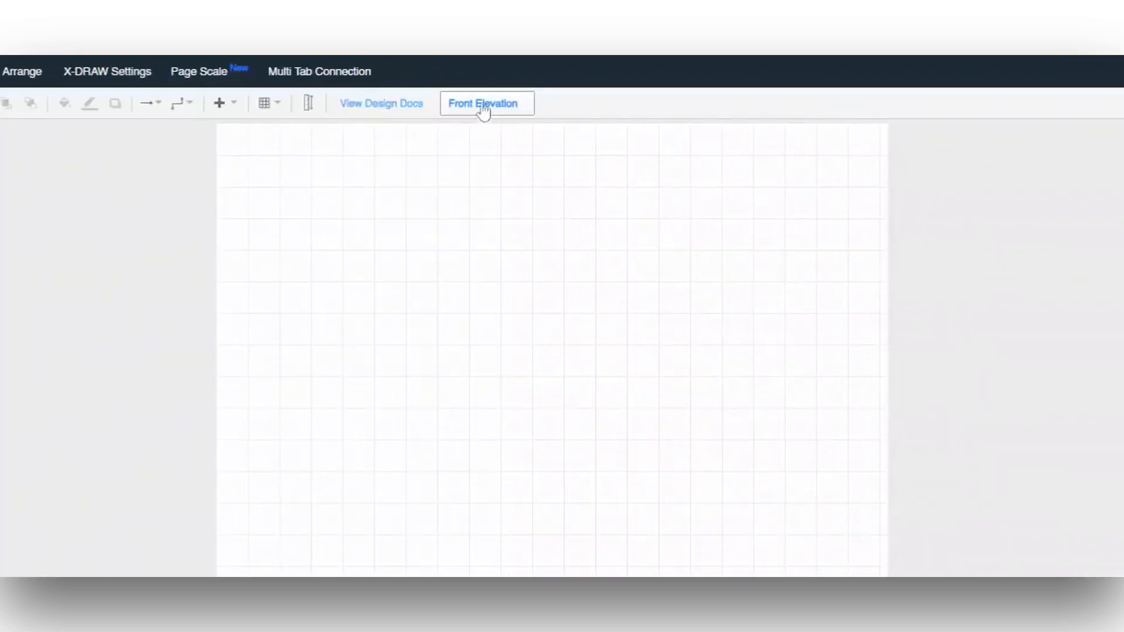
click(482, 103)
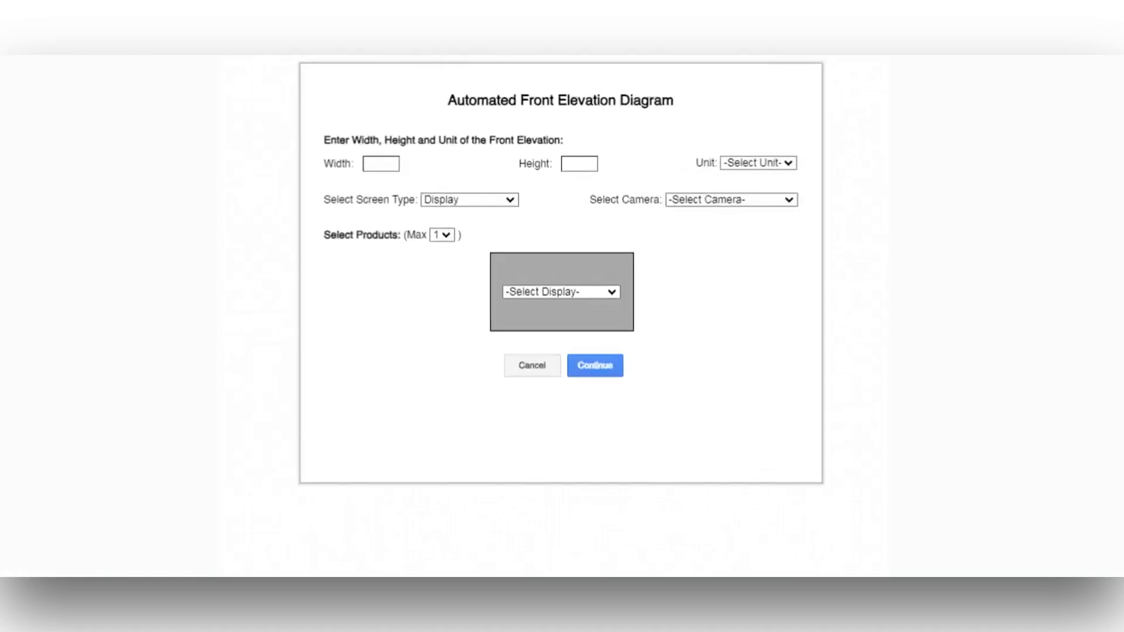
mouse_move(387, 198)
text(14)
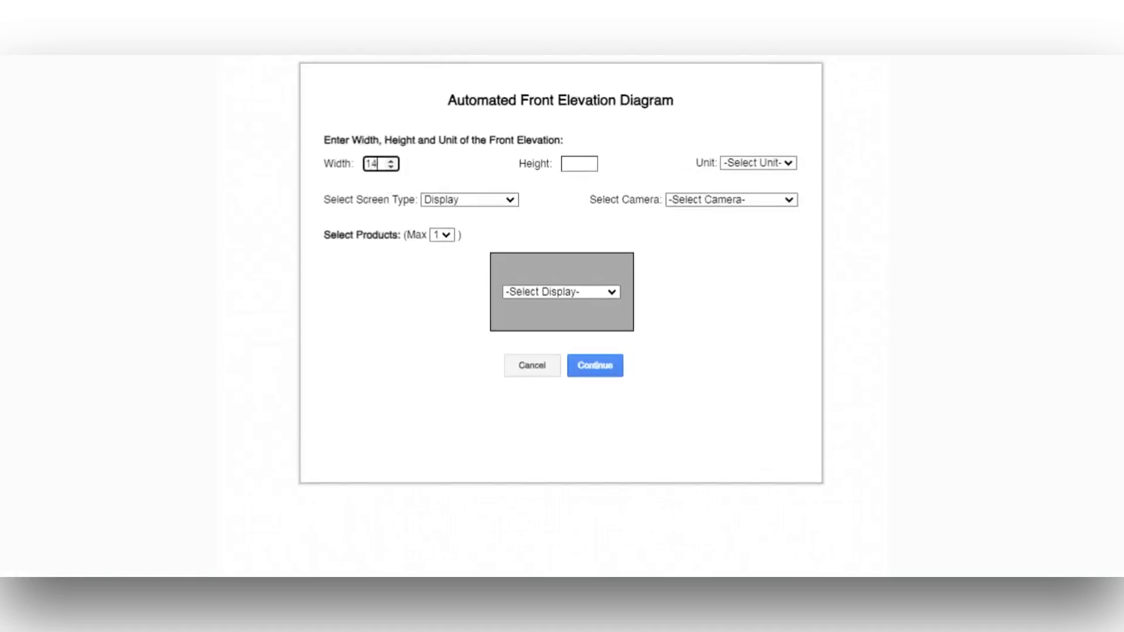
Define a 14 × 8 ft wall with the QSC Q-SYS PTZ 12x72 camera and LG 55SM5KD display, then continue
text(8)
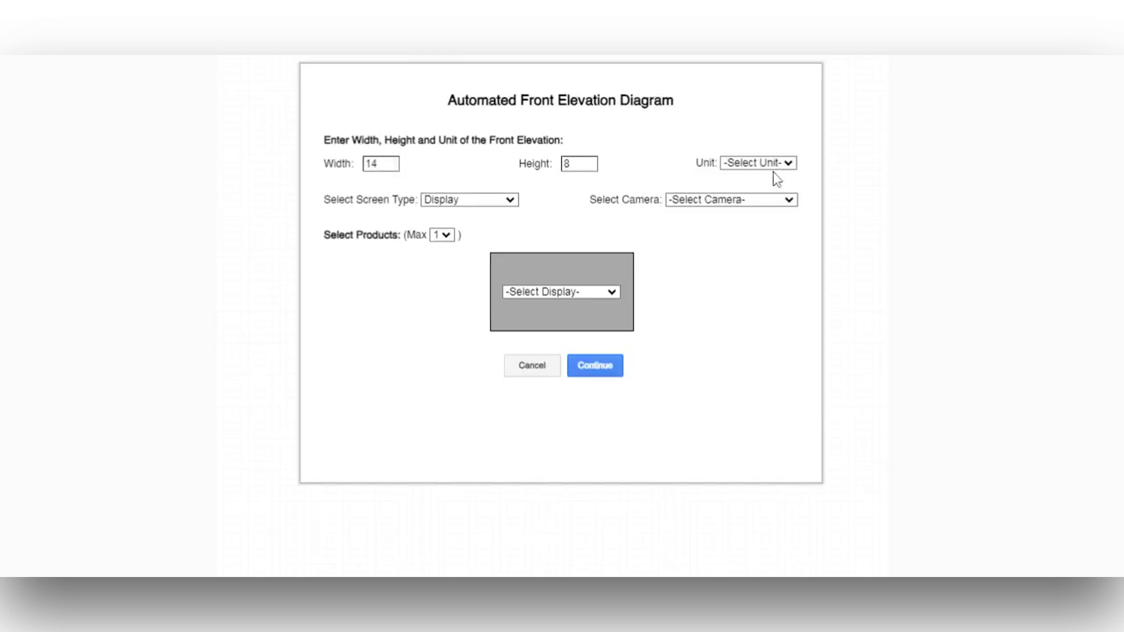
click(757, 163)
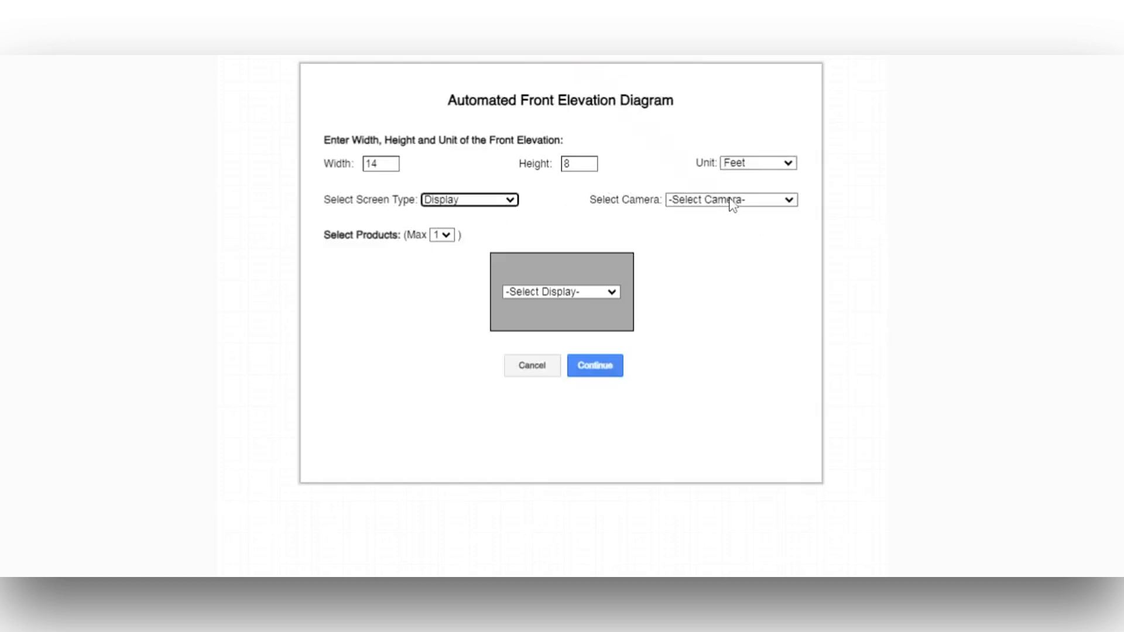
click(730, 200)
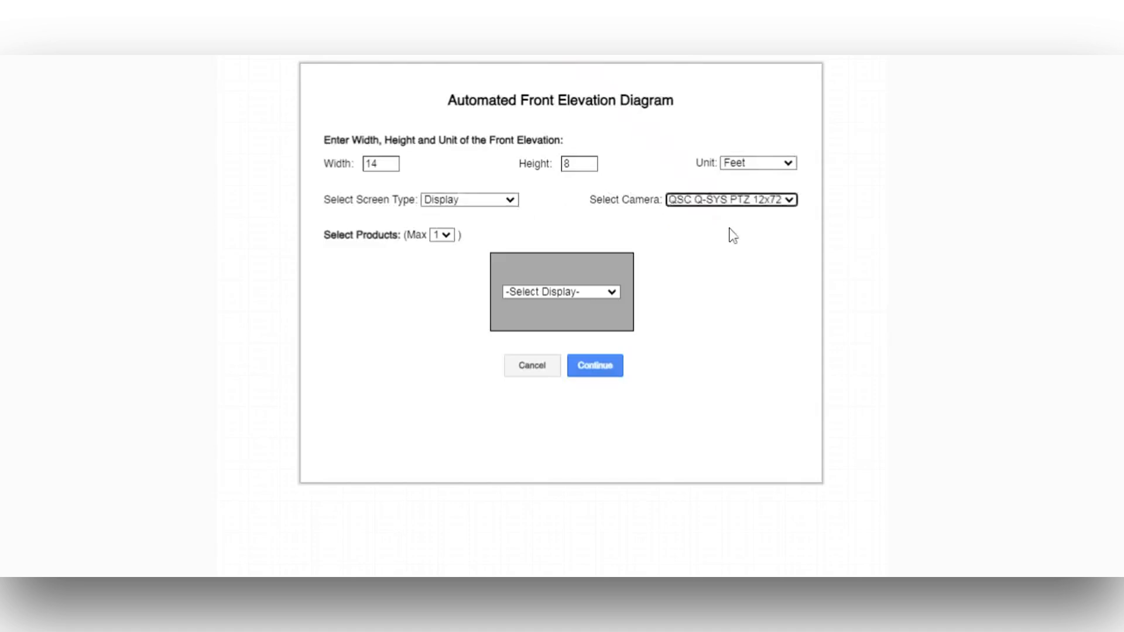
mouse_move(579, 308)
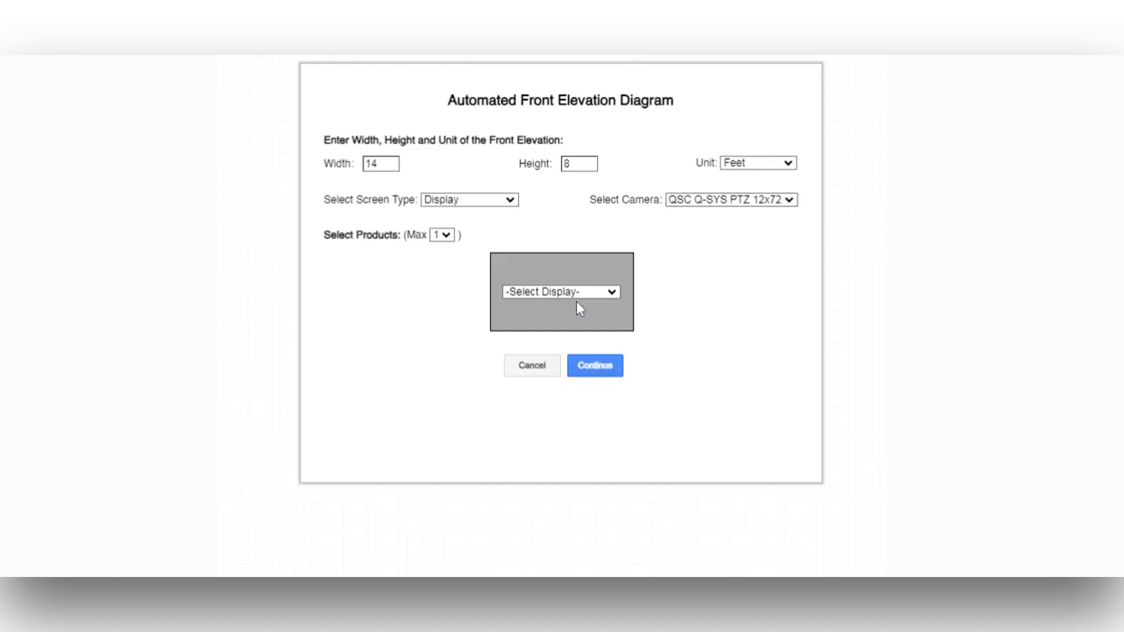
click(561, 292)
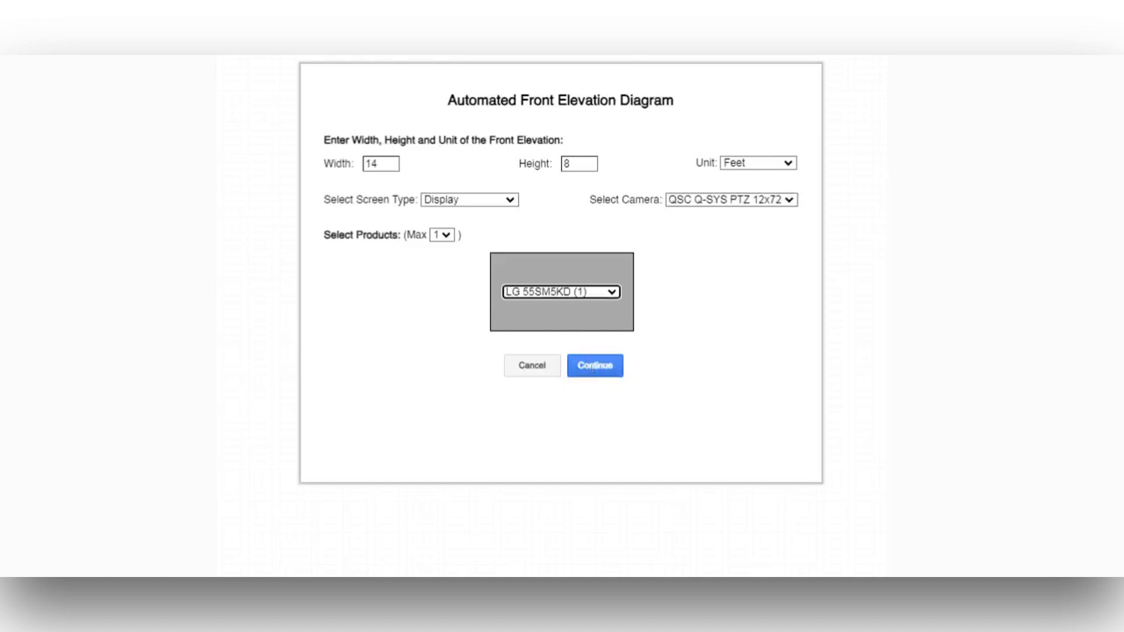
click(594, 365)
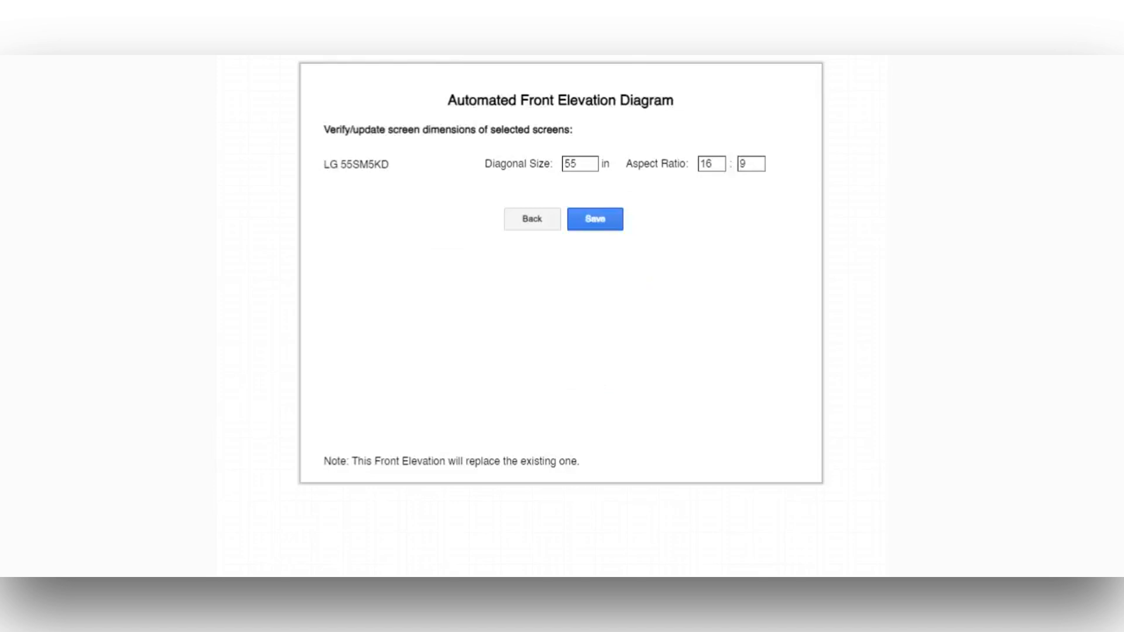
mouse_move(589, 315)
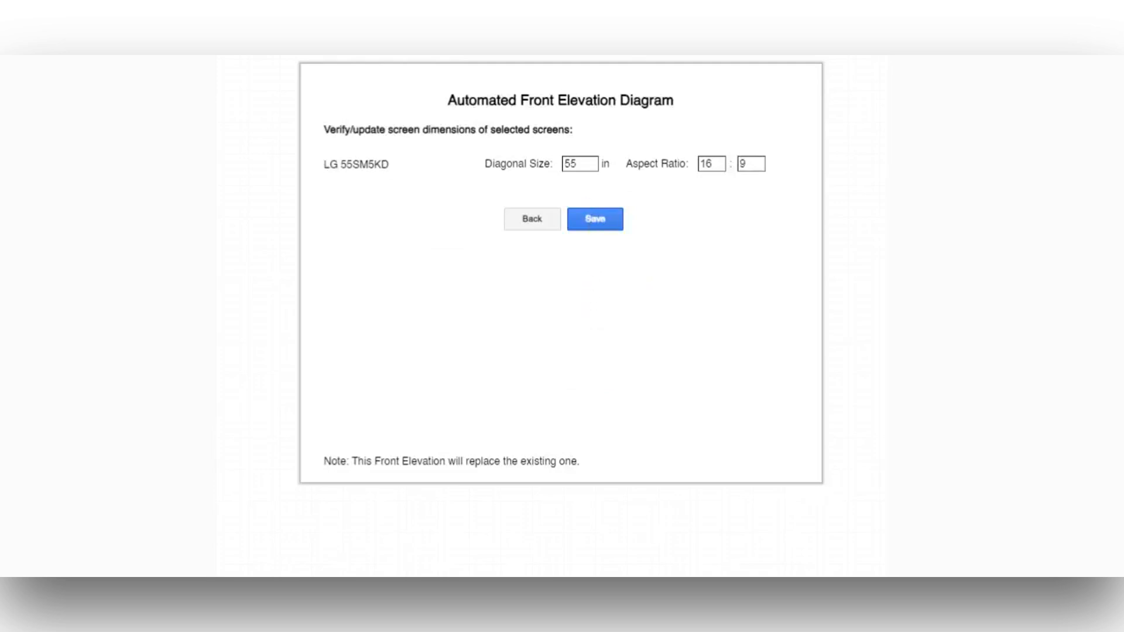
Save the LG 55SM5KD's 55-inch, 16:9 dimensions to generate the elevation diagram
click(593, 218)
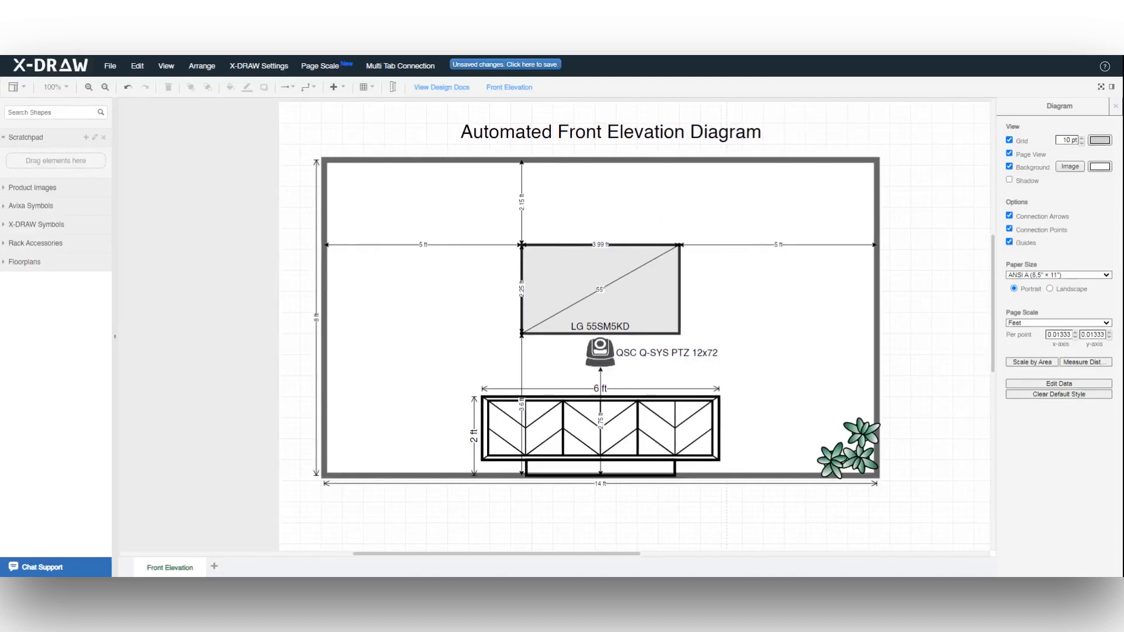
Start a new 20 × 12 ft elevation with a Projector Screen type, QSC camera and EPSON ELPSC80
click(509, 86)
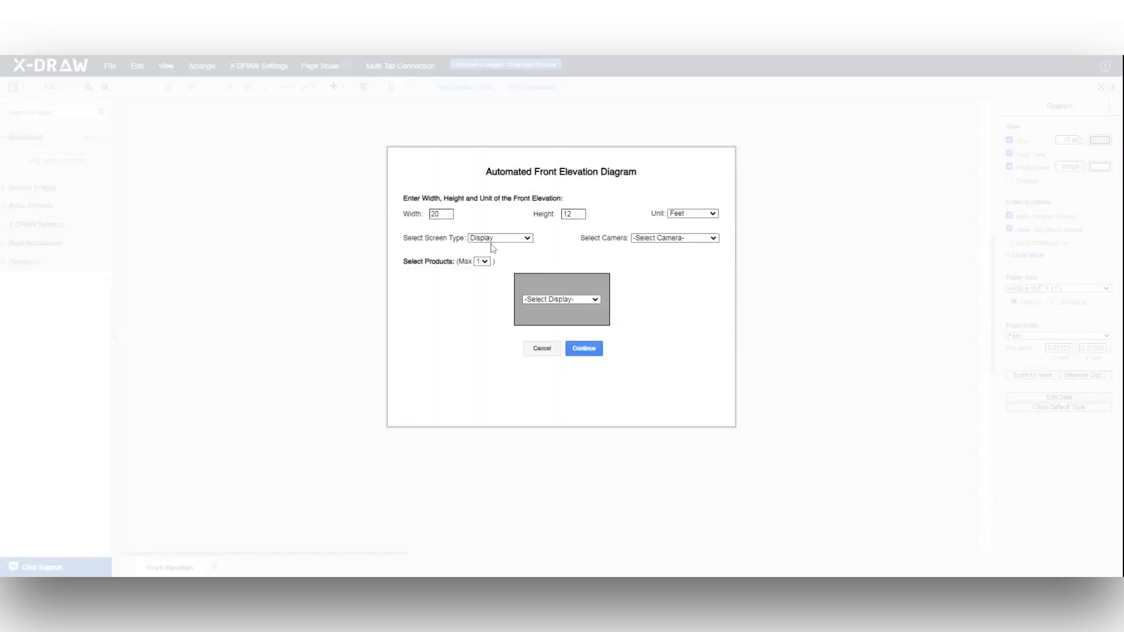
click(500, 237)
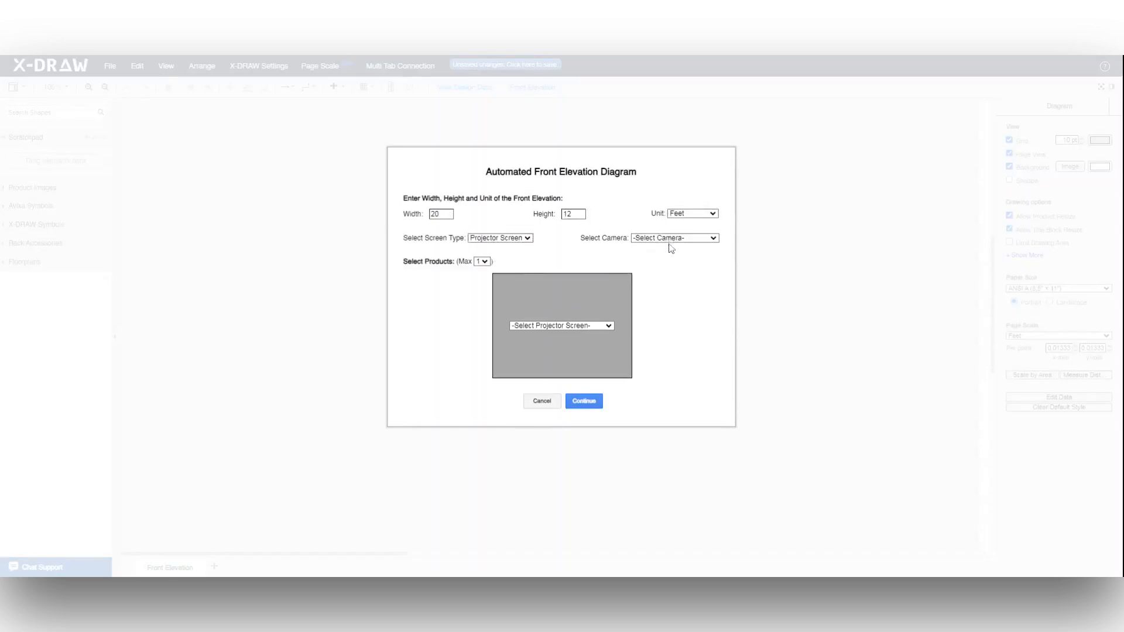
click(673, 237)
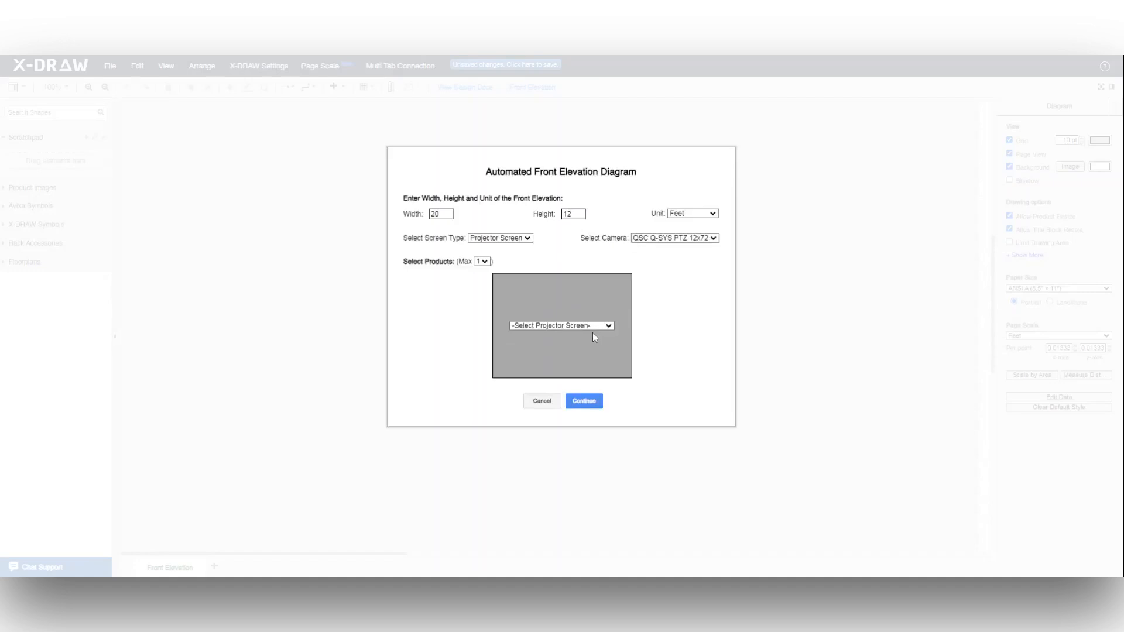
click(583, 401)
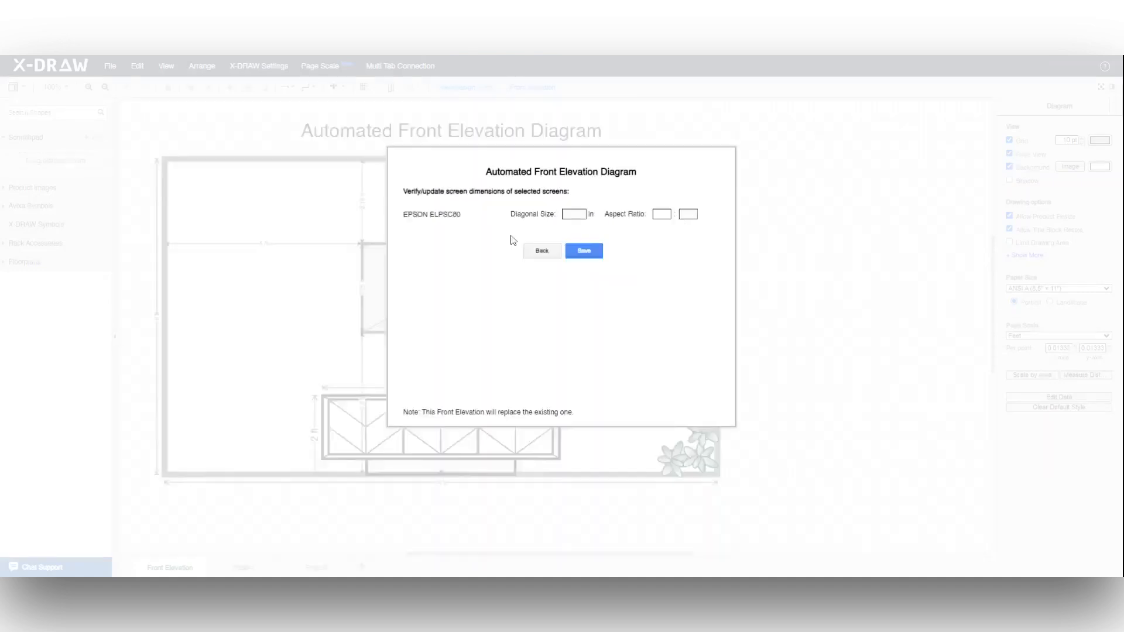
mouse_move(534, 233)
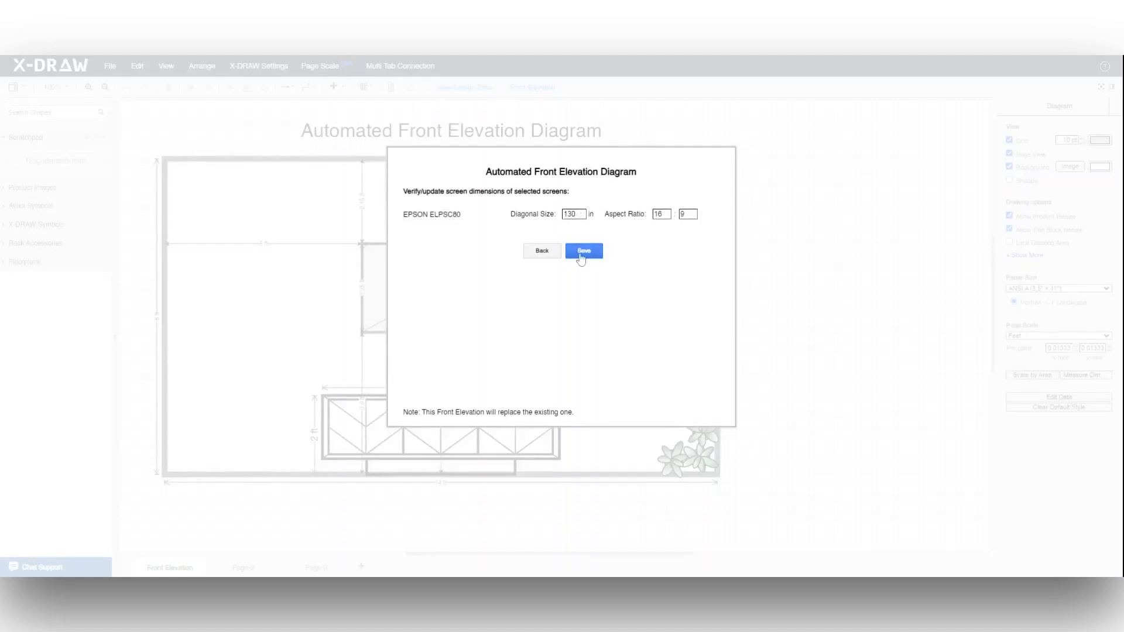
Save the 130-inch, 16:9 ELPSC80 screen to regenerate the elevation and select its wall outline
click(584, 252)
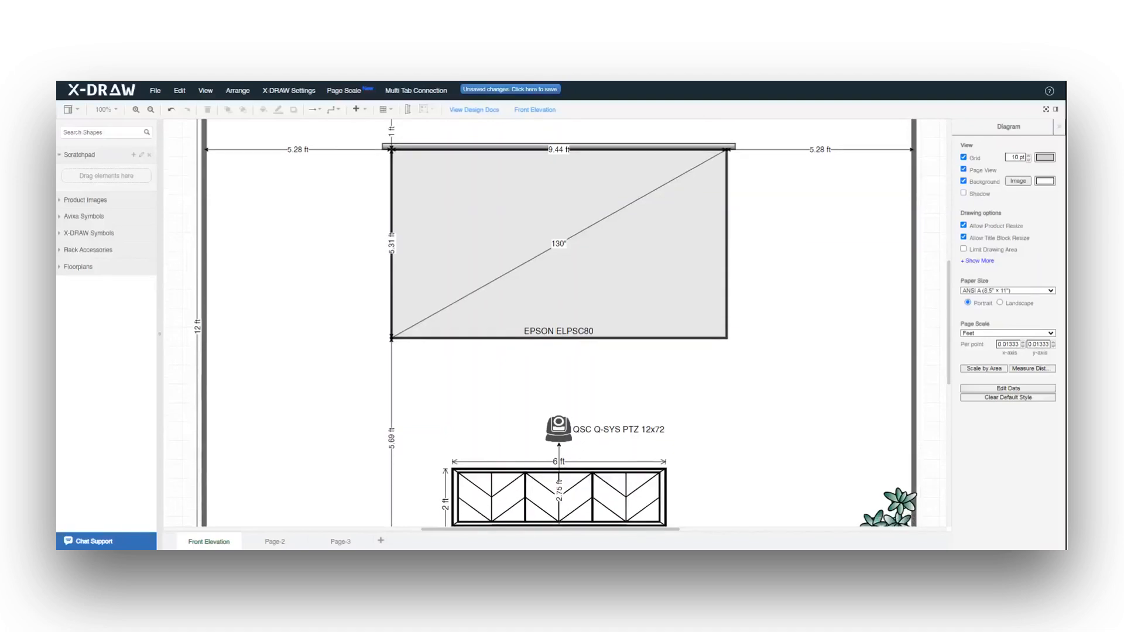
click(552, 244)
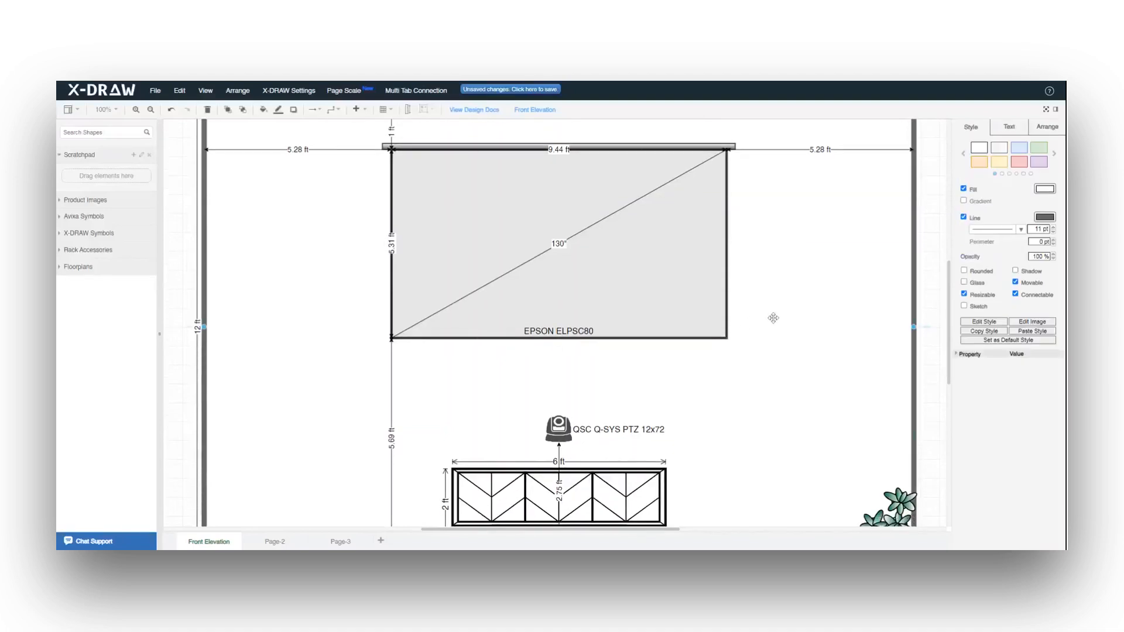